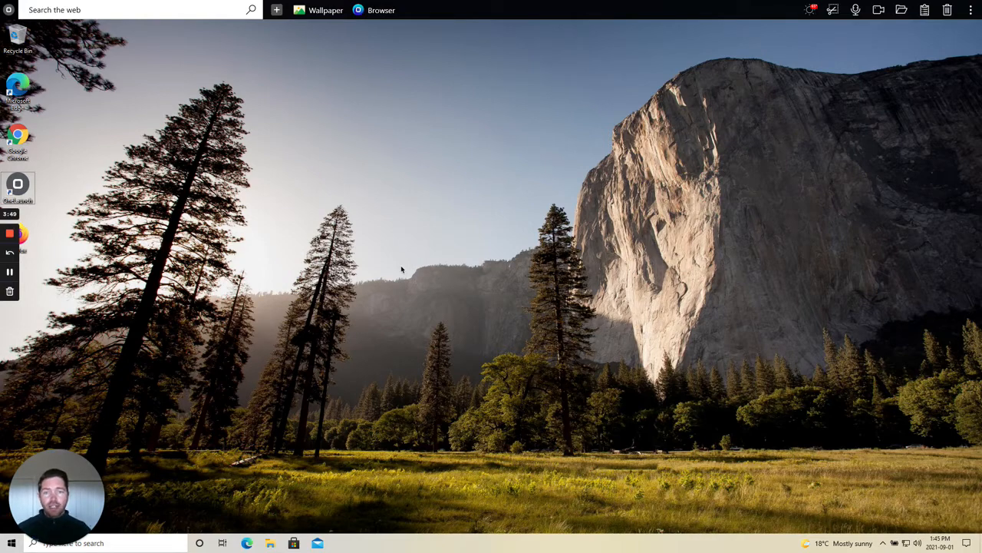
pyautogui.moveTo(424, 264)
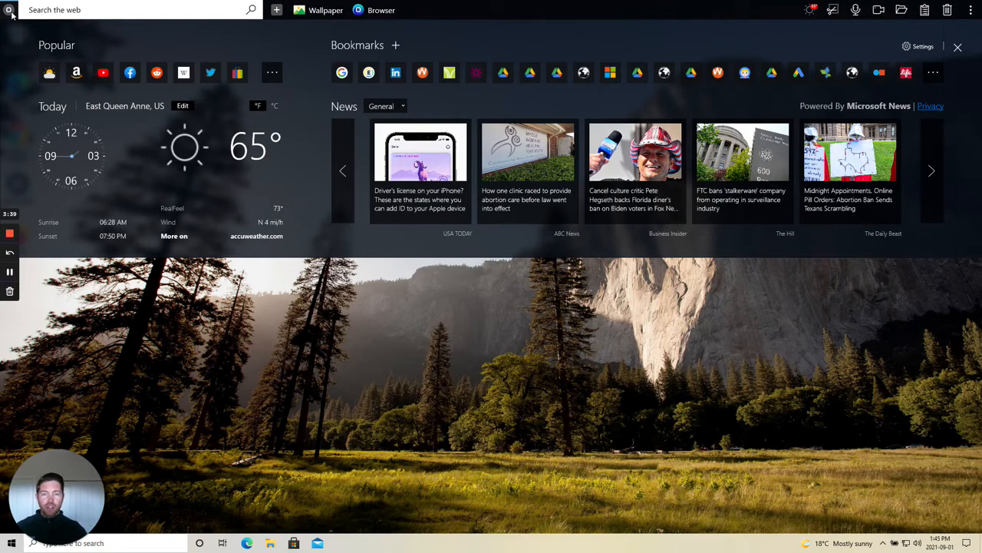
# Enter 'dogs' as a query in the dock's web search box, closing the dashboard.
pyautogui.click(115, 9)
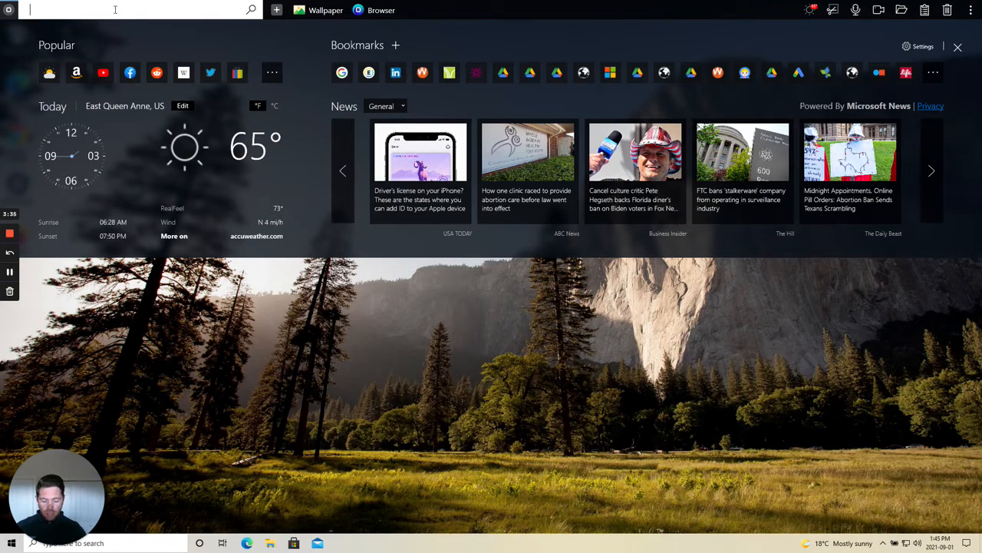
pyautogui.write('dogs')
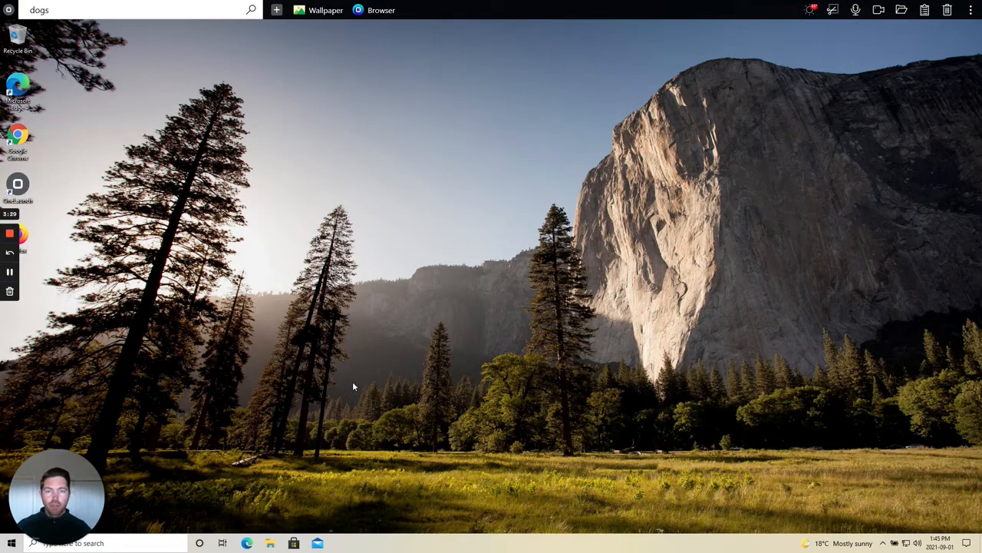
# Clear the 'dogs' query so the web search box is empty over the desktop.
pyautogui.click(276, 9)
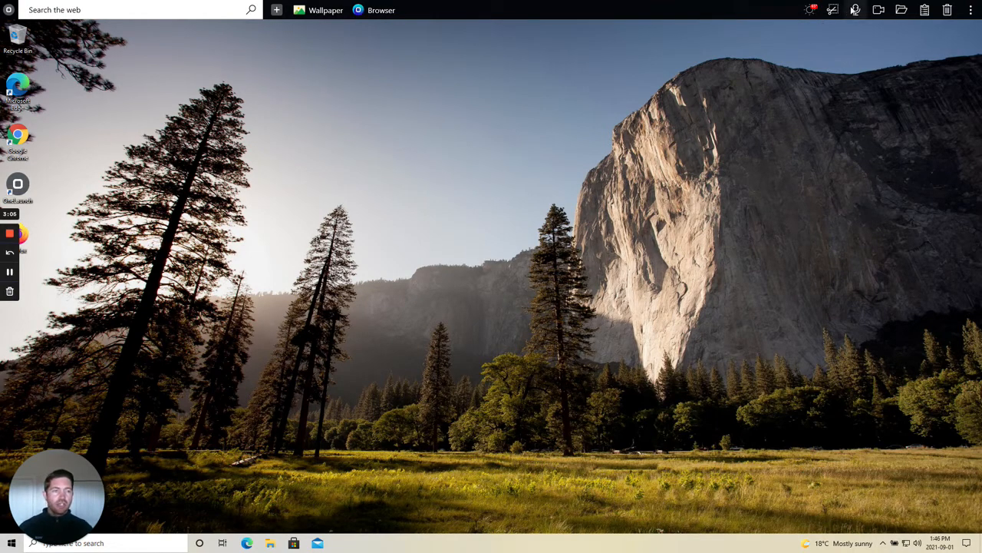
pyautogui.click(860, 11)
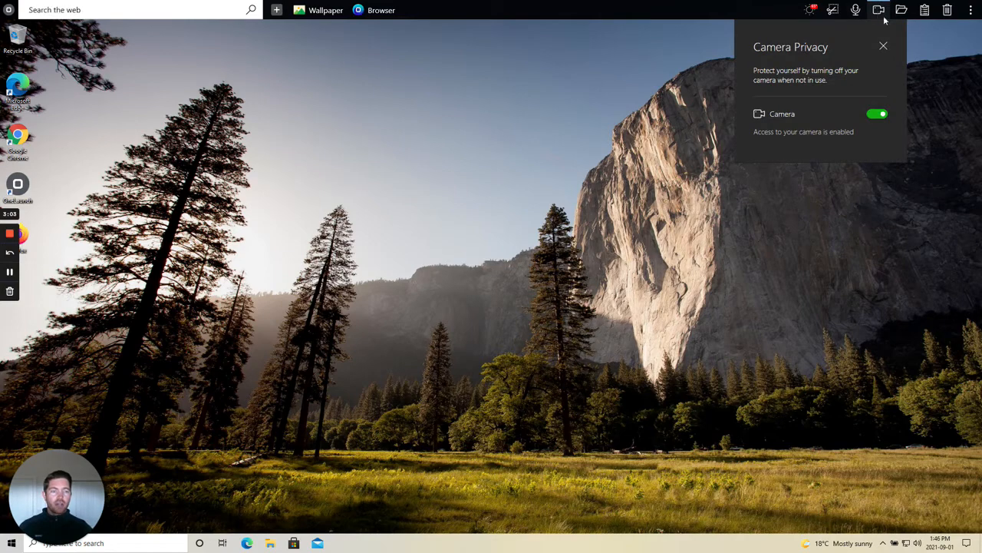
pyautogui.moveTo(884, 46)
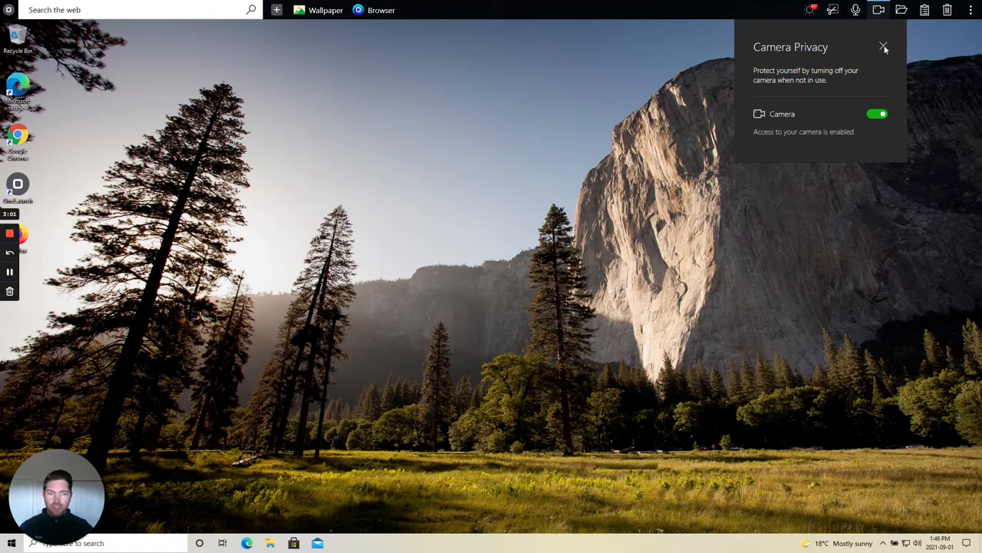
pyautogui.click(884, 46)
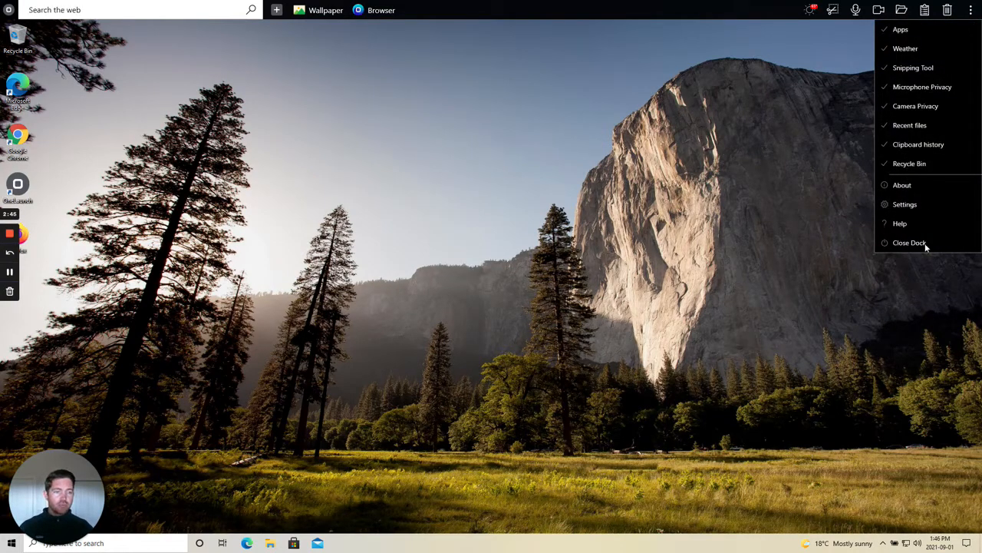
pyautogui.moveTo(799, 197)
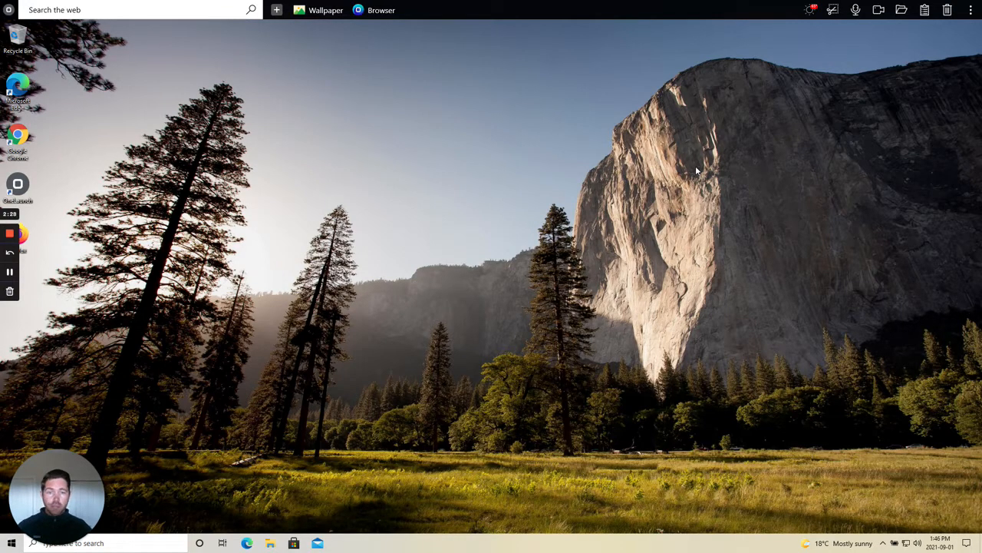
pyautogui.moveTo(454, 221)
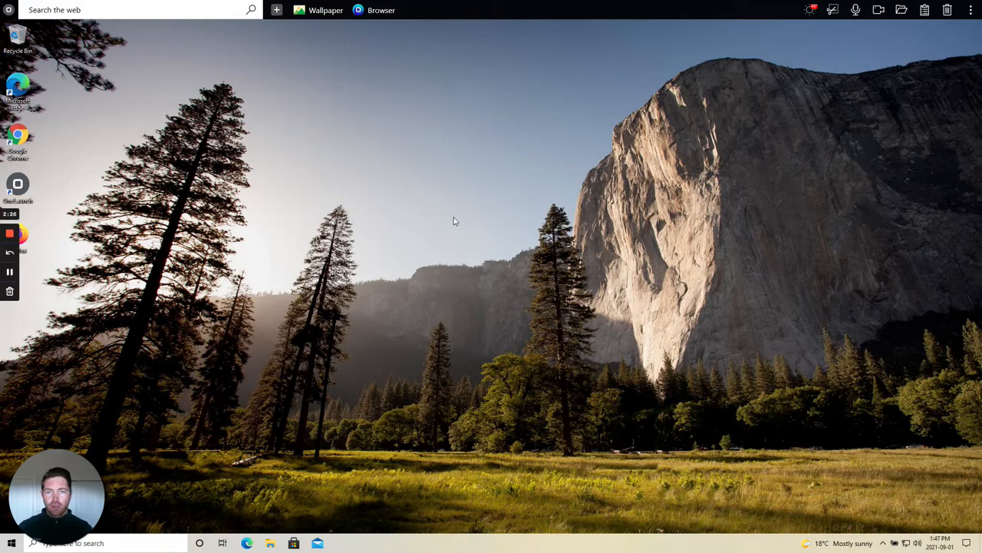
pyautogui.moveTo(101, 317)
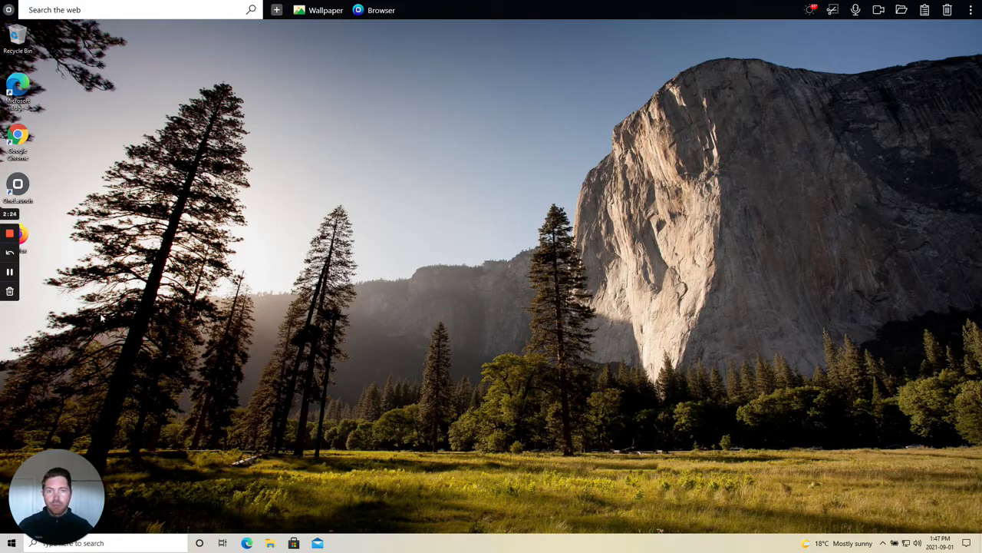